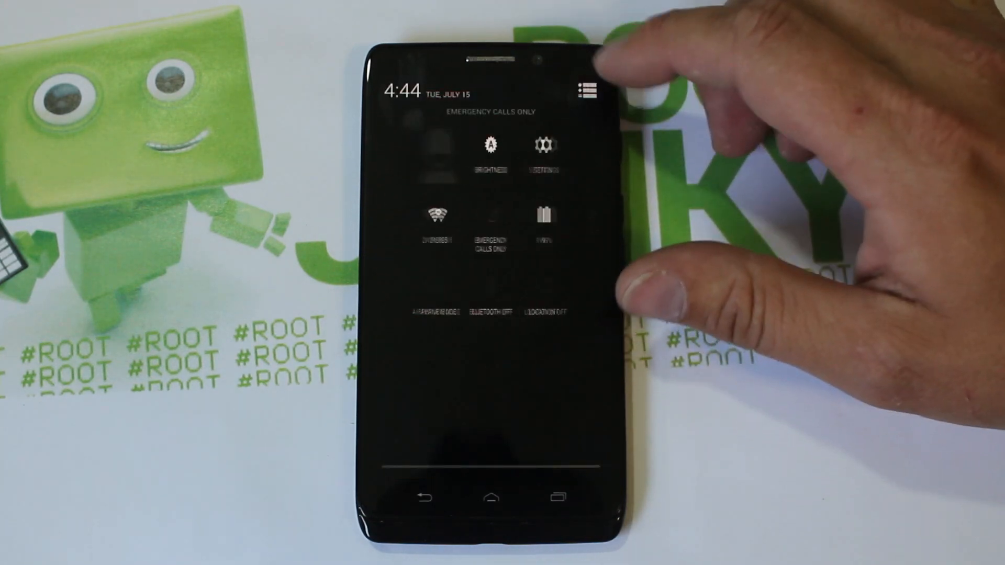
- Show the About phone page listing system version 19.6.3 on Android 4.4
{"action": "left_click", "coordinate": [585, 90]}
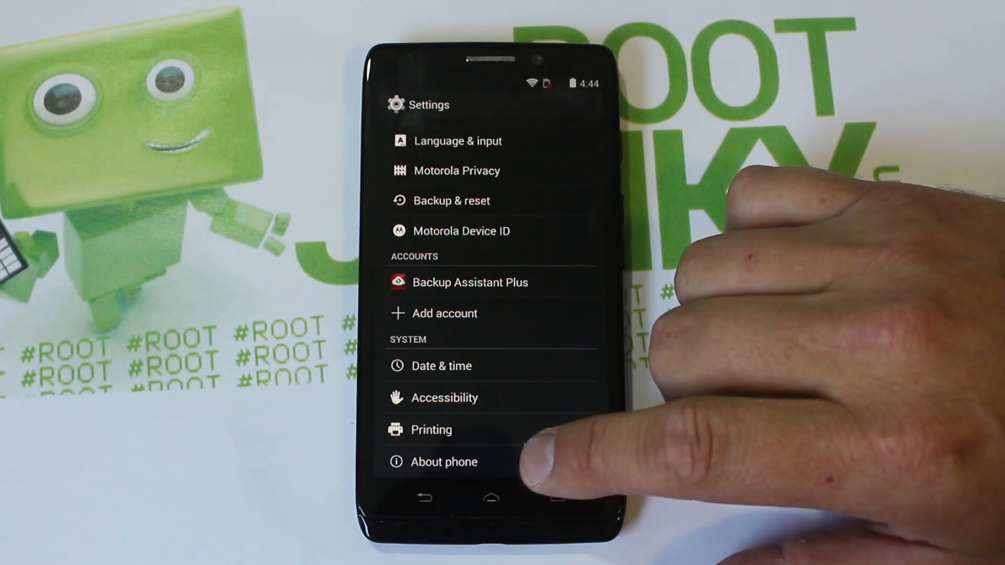
{"action": "left_click", "coordinate": [444, 462]}
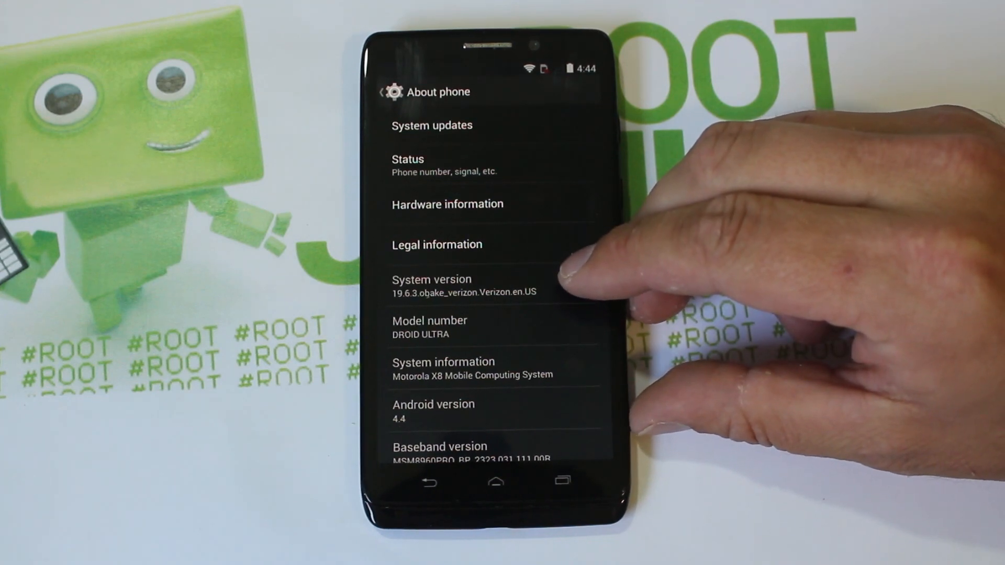
{"action": "mouse_move", "coordinate": [577, 289]}
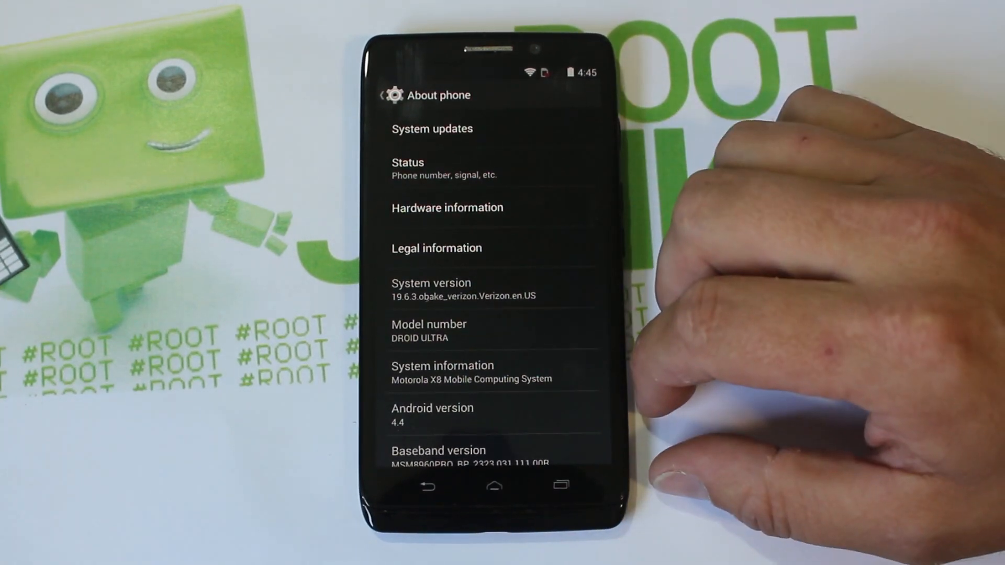
- Return to the home screen and power the Droid Ultra off
{"action": "left_click", "coordinate": [493, 485]}
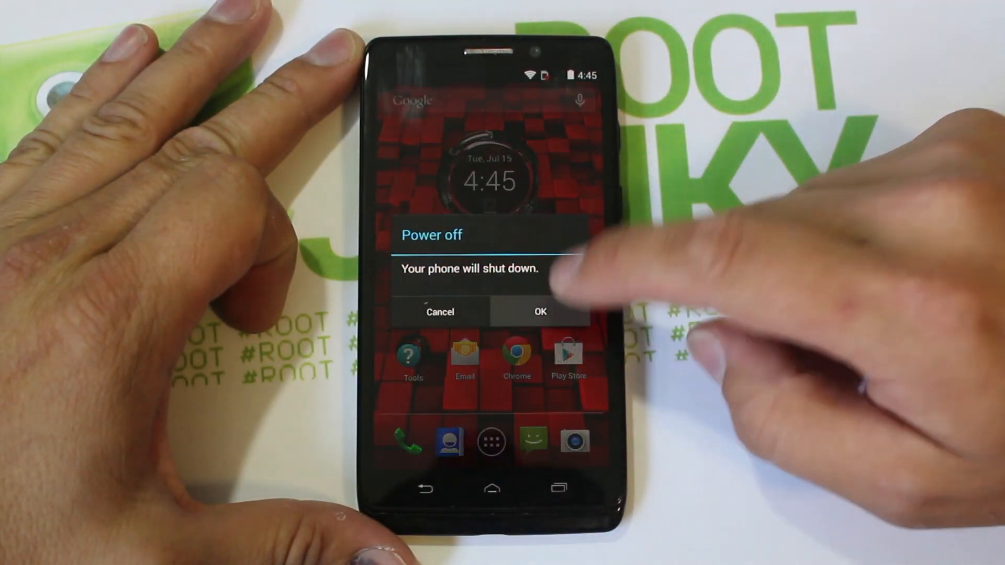
{"action": "left_click", "coordinate": [540, 312]}
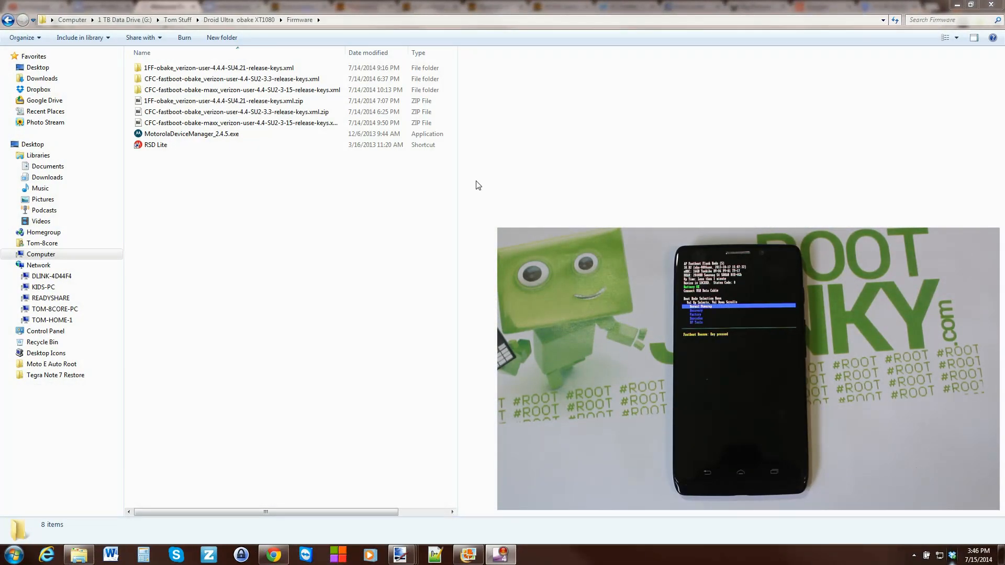
{"action": "mouse_move", "coordinate": [208, 171]}
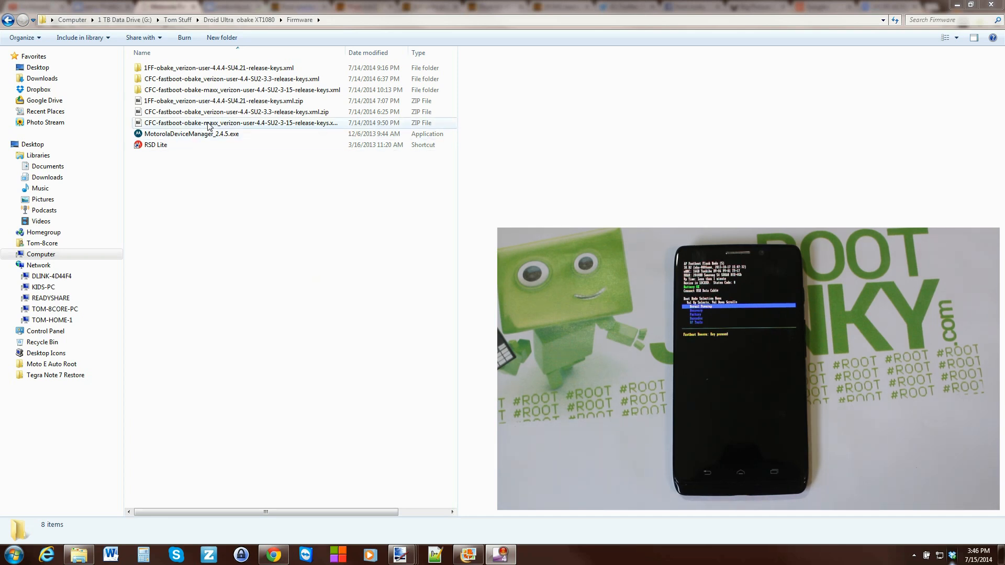
{"action": "left_click", "coordinate": [241, 123]}
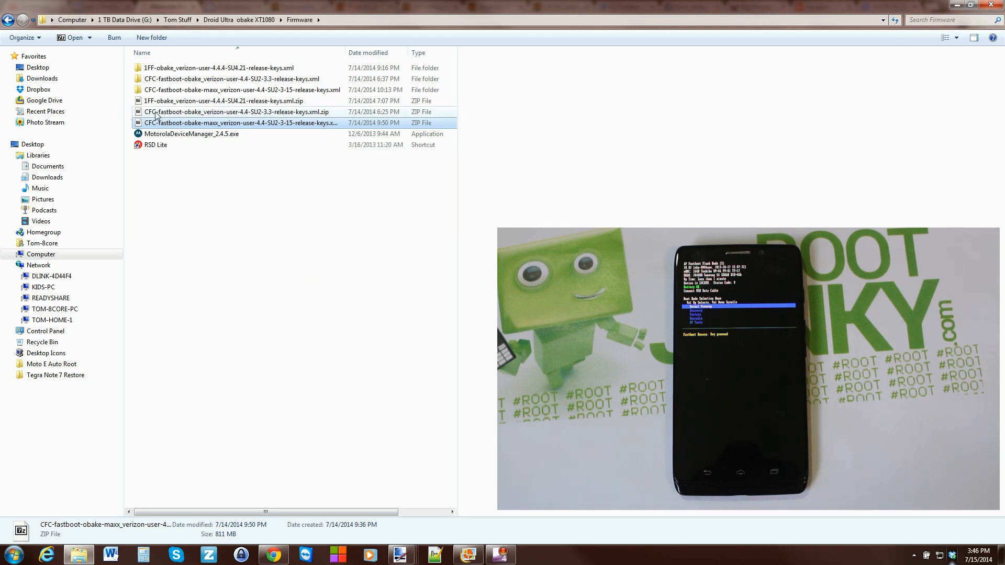
{"action": "mouse_move", "coordinate": [173, 117]}
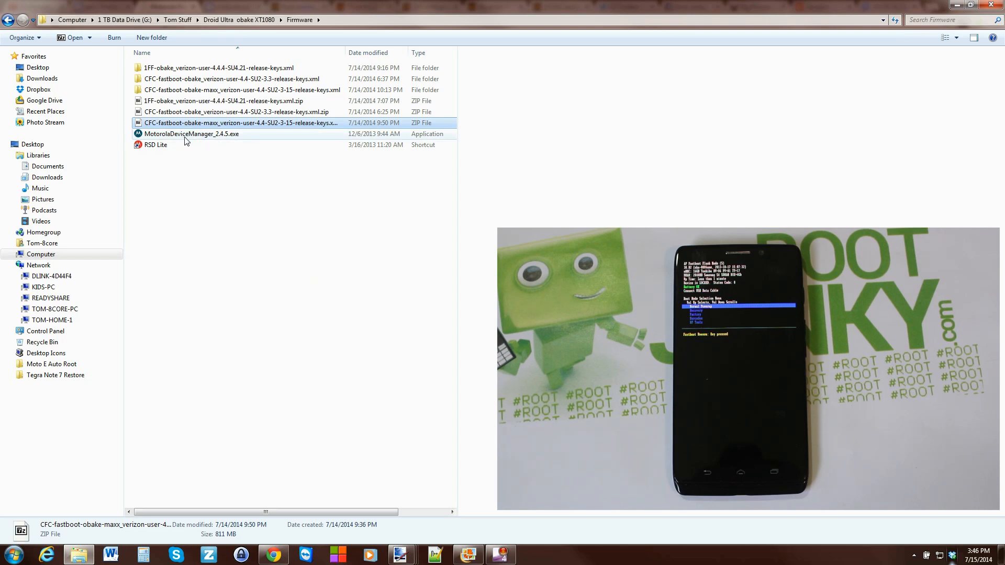
{"action": "left_click", "coordinate": [193, 133]}
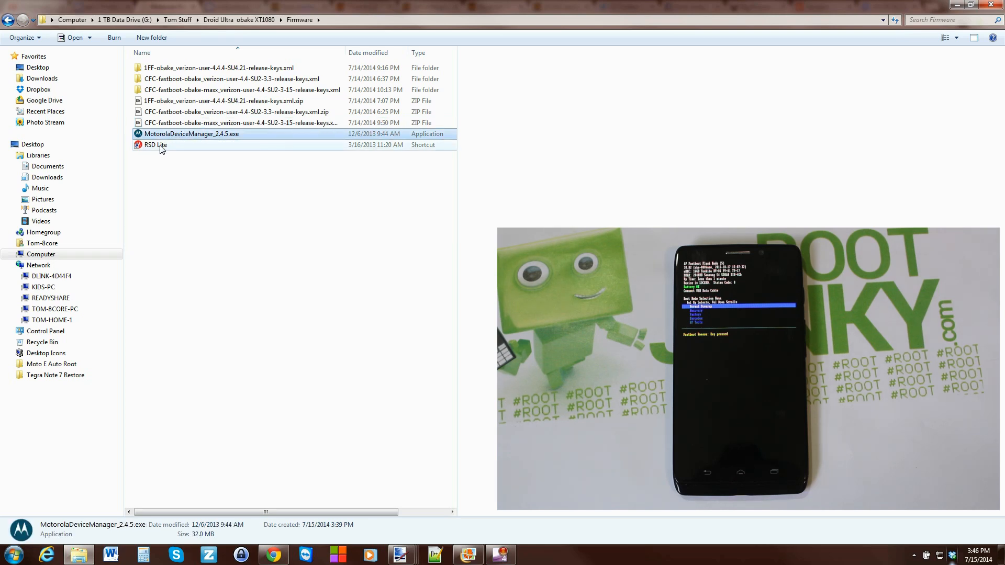
{"action": "left_click", "coordinate": [156, 145]}
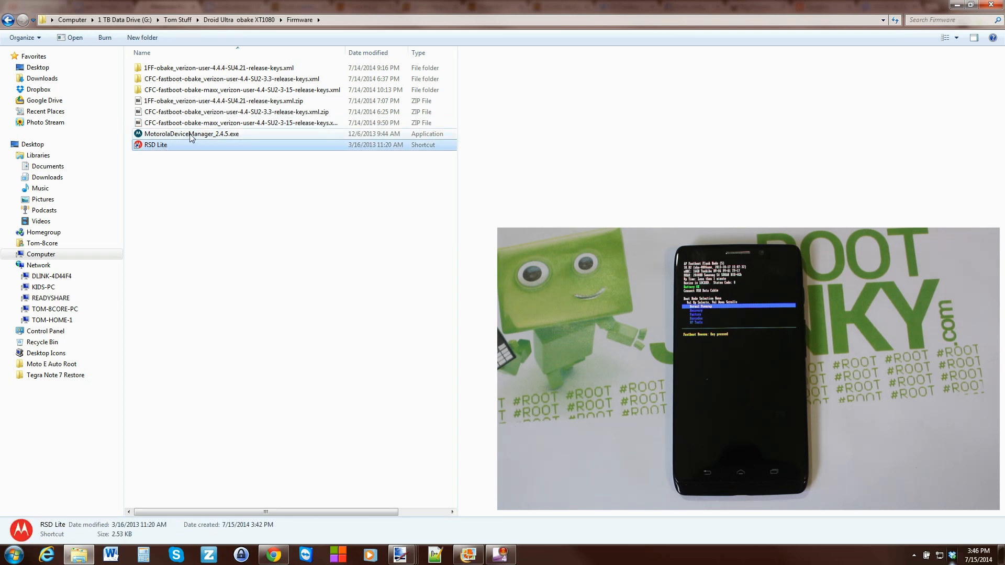
{"action": "mouse_move", "coordinate": [191, 134]}
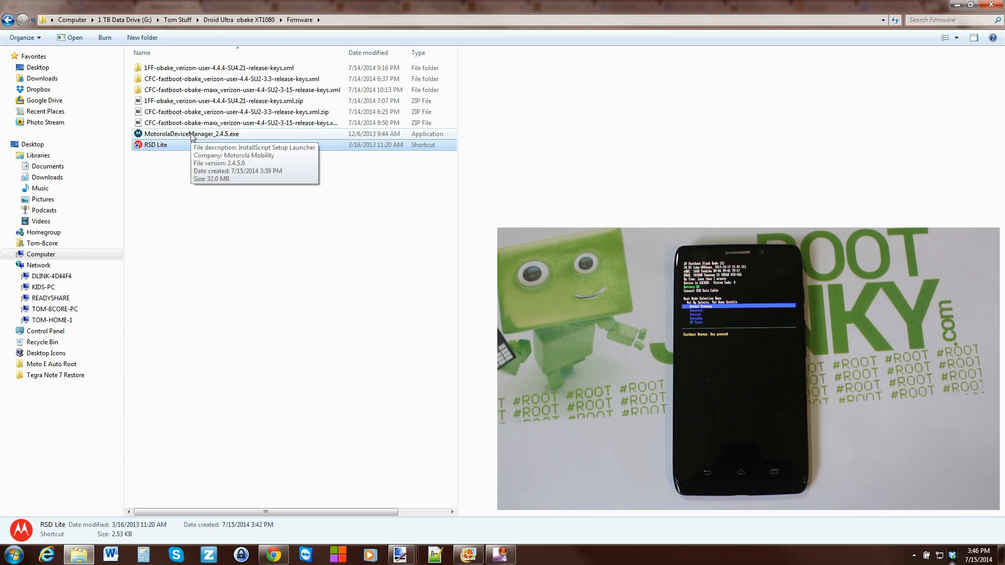
{"action": "left_click", "coordinate": [191, 133]}
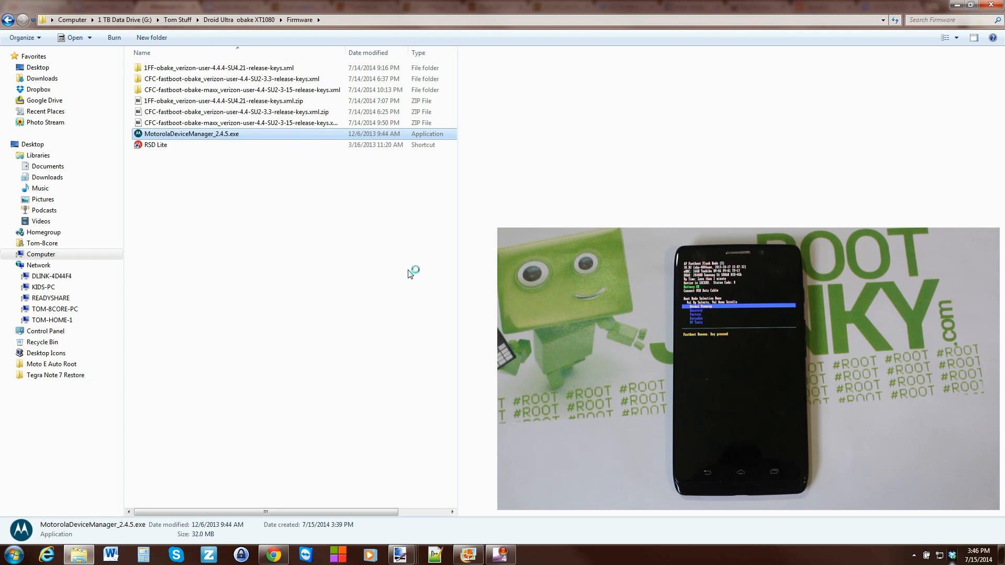
- Install Motorola Device Manager 2.4.5 and accept the Mot Single ADB Interface driver notice
{"action": "double_click", "coordinate": [191, 133]}
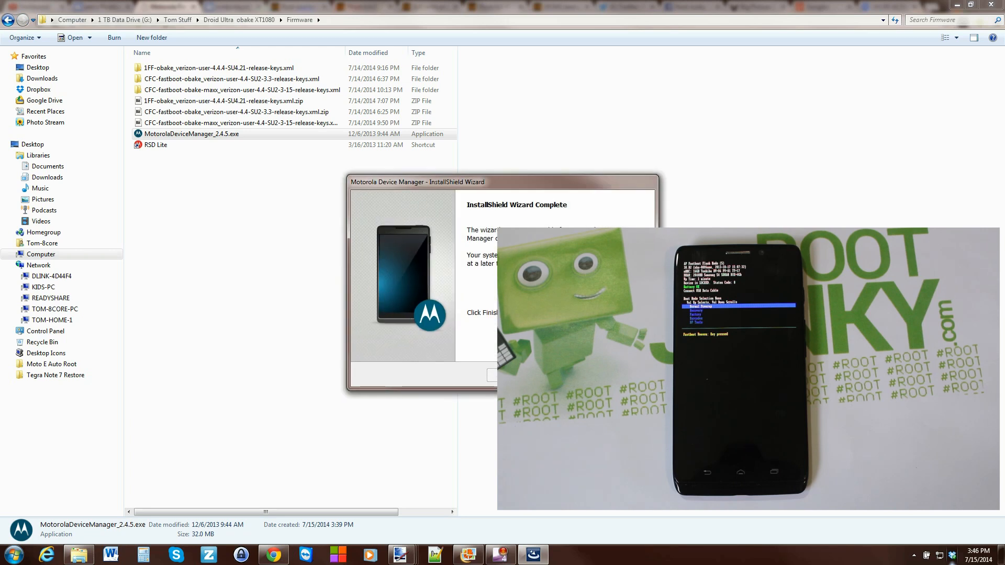
{"action": "left_click", "coordinate": [487, 375]}
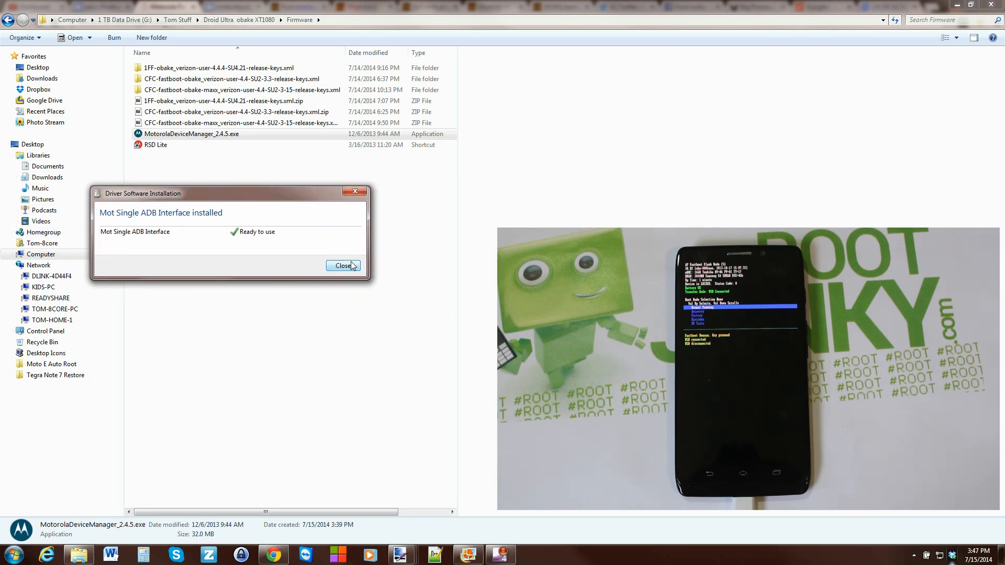
{"action": "left_click", "coordinate": [343, 265]}
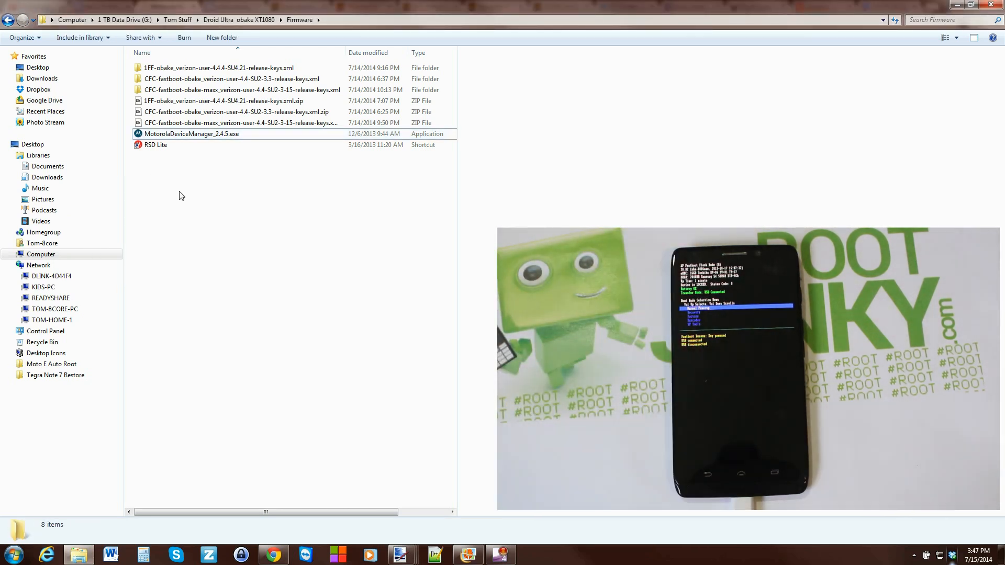
- Launch RSD Lite and show the Fastboot obake S device connected on port 1
{"action": "left_click", "coordinate": [156, 144]}
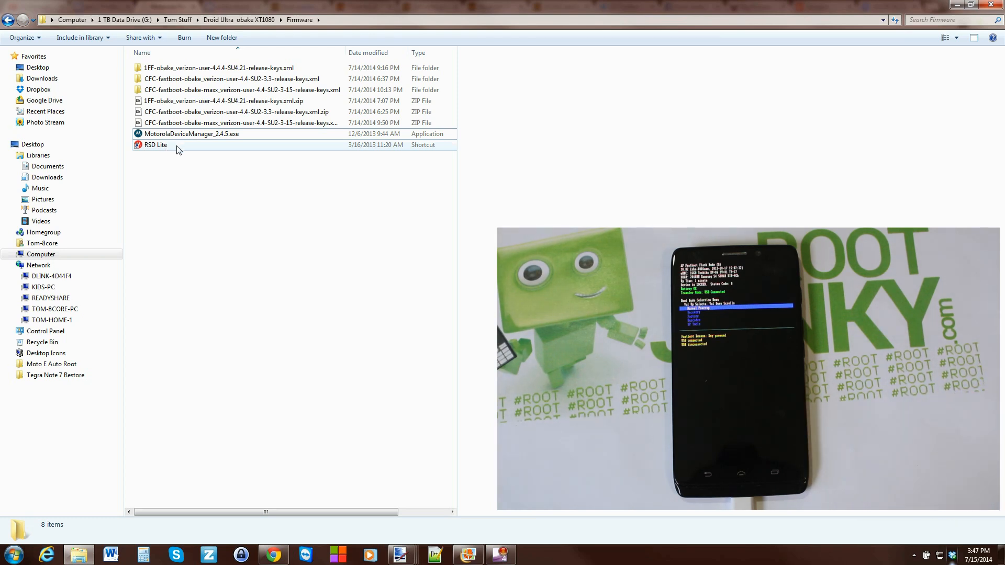
{"action": "left_click", "coordinate": [155, 144]}
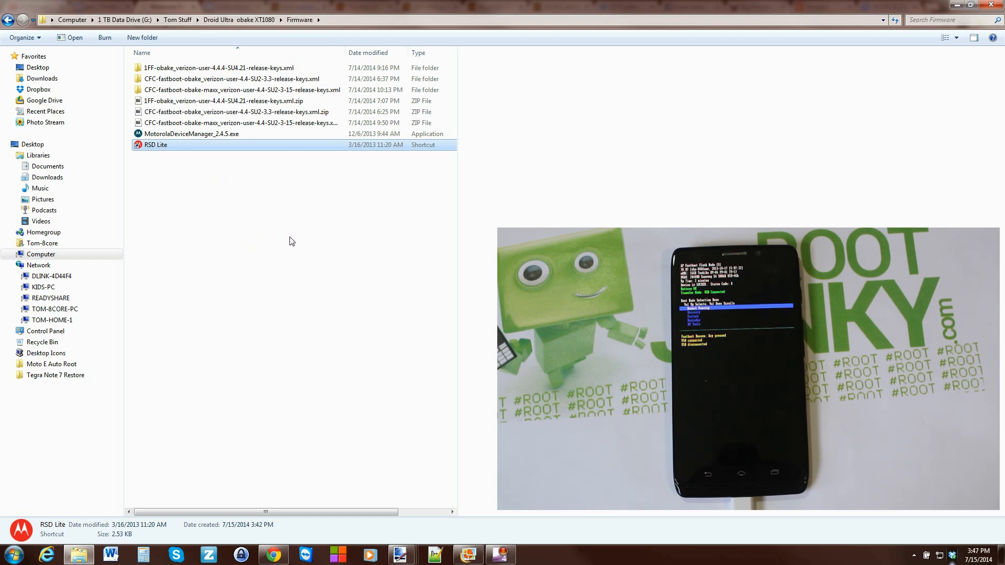
{"action": "double_click", "coordinate": [156, 145]}
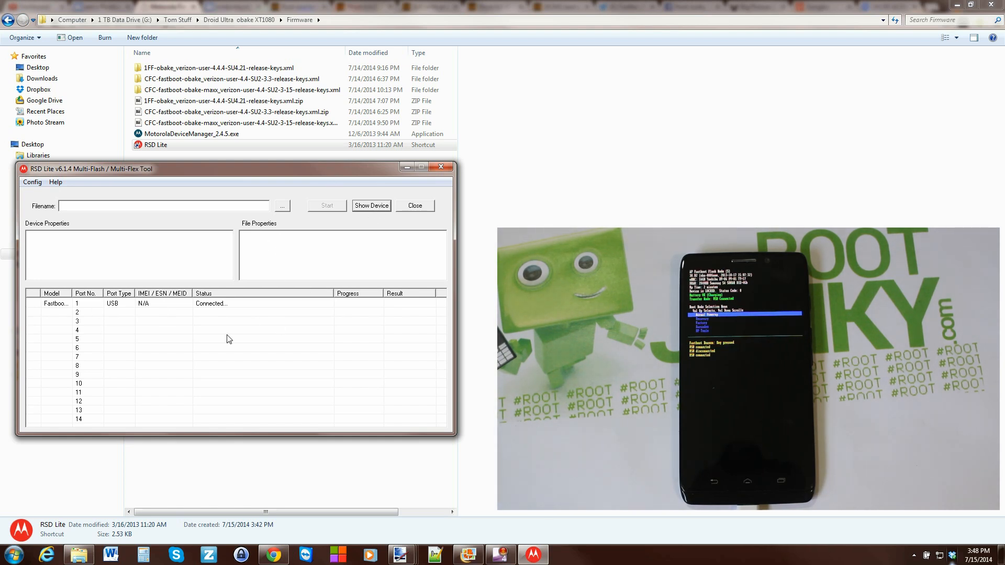
{"action": "left_click", "coordinate": [371, 205]}
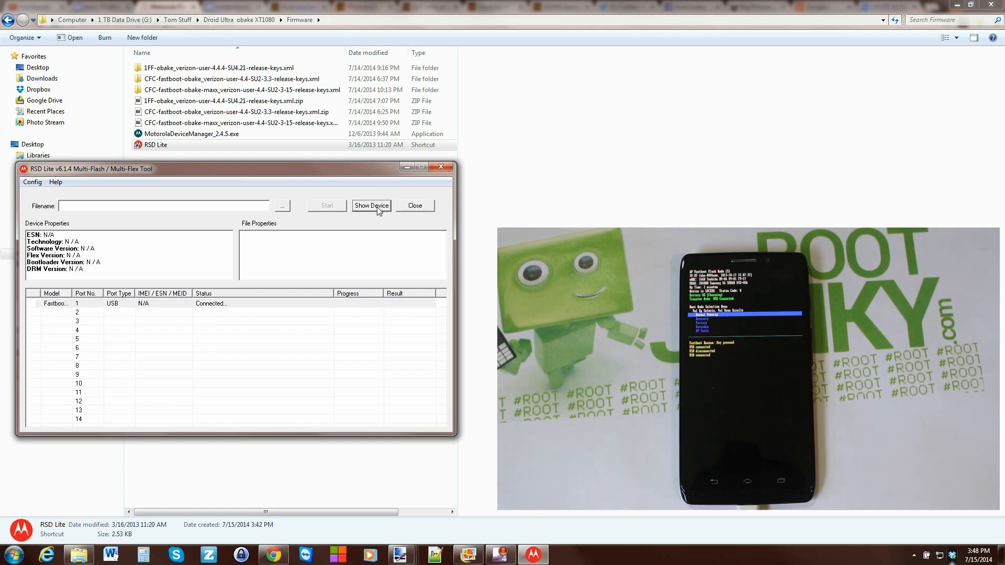
{"action": "left_click", "coordinate": [55, 304]}
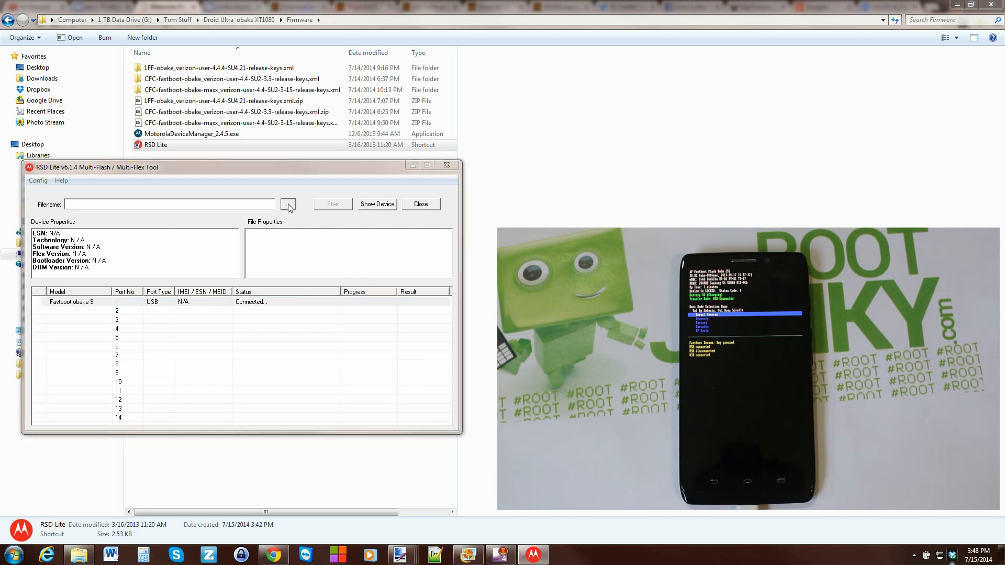
- Load CFC-fastboot-obake-maxx_verizon-user-4.4-SU2-3-15-release-keys.xml from the maxx 3-15 firmware folder
{"action": "left_click", "coordinate": [288, 204]}
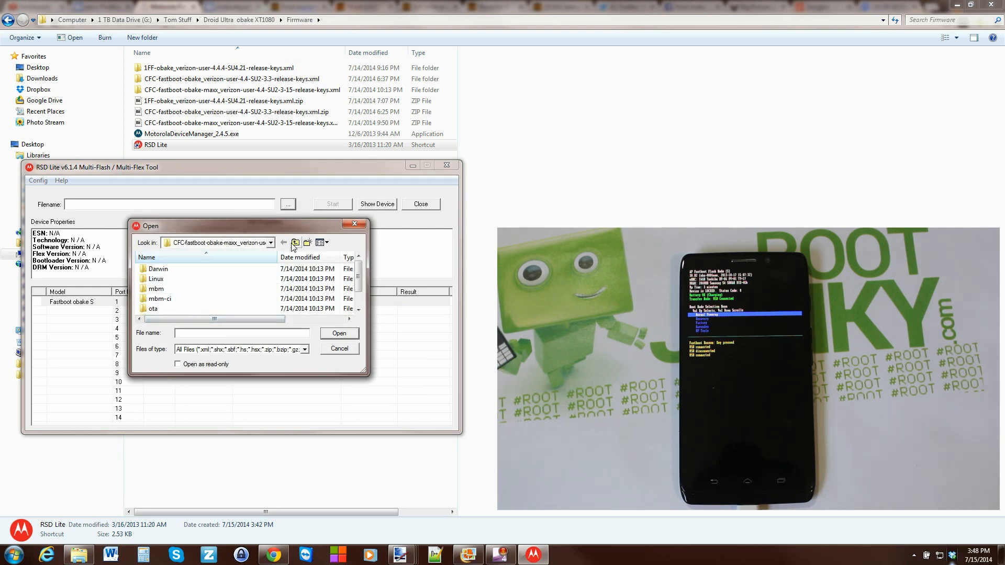
{"action": "left_click", "coordinate": [283, 242]}
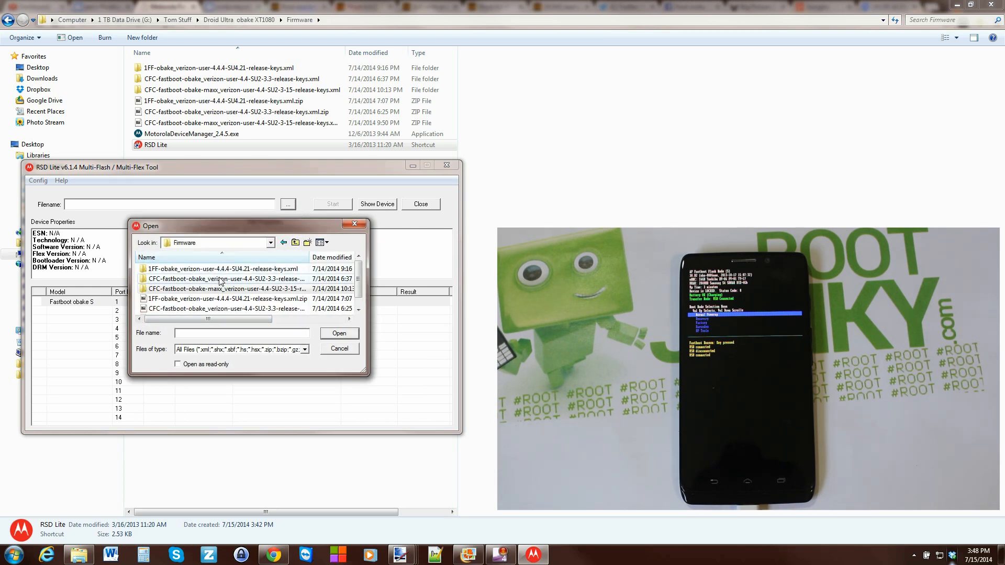
{"action": "left_click", "coordinate": [224, 289]}
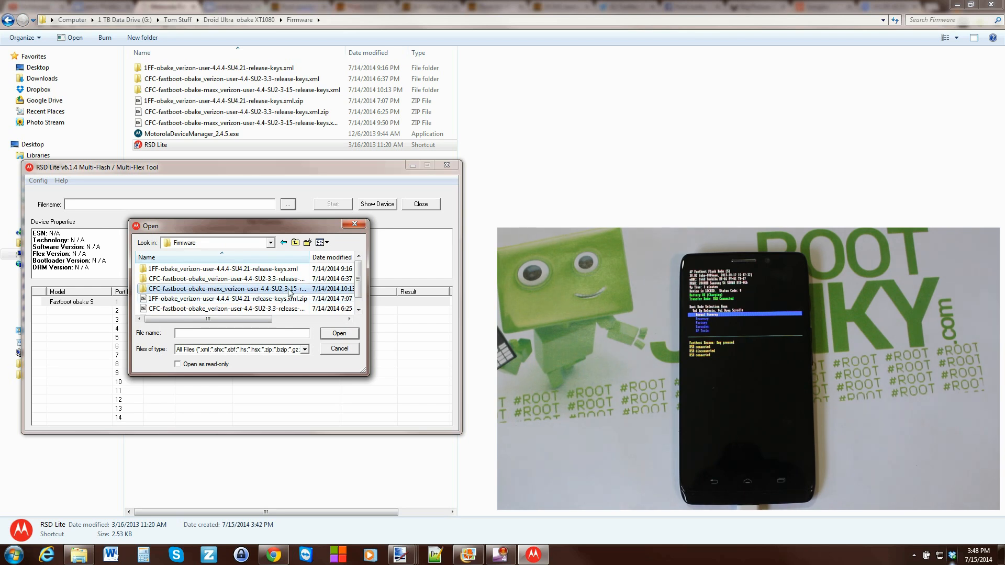
{"action": "double_click", "coordinate": [225, 289]}
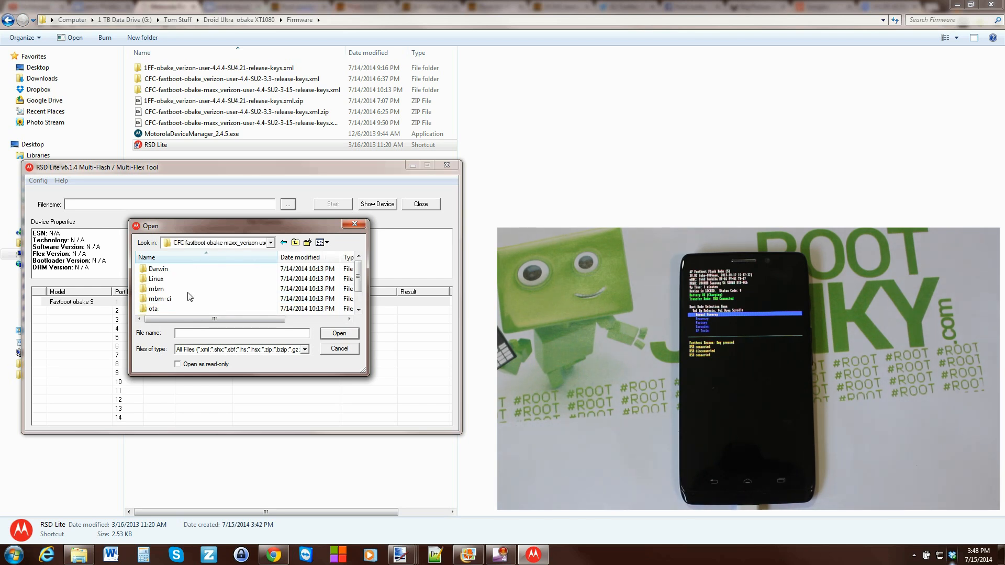
{"action": "scroll", "scroll_direction": "down", "scroll_amount": 3}
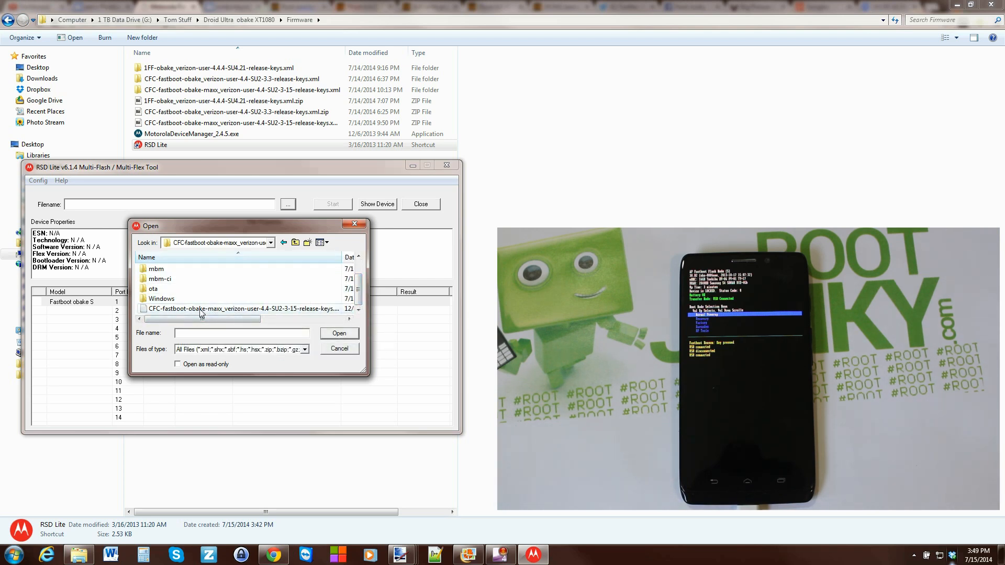
{"action": "mouse_move", "coordinate": [215, 313]}
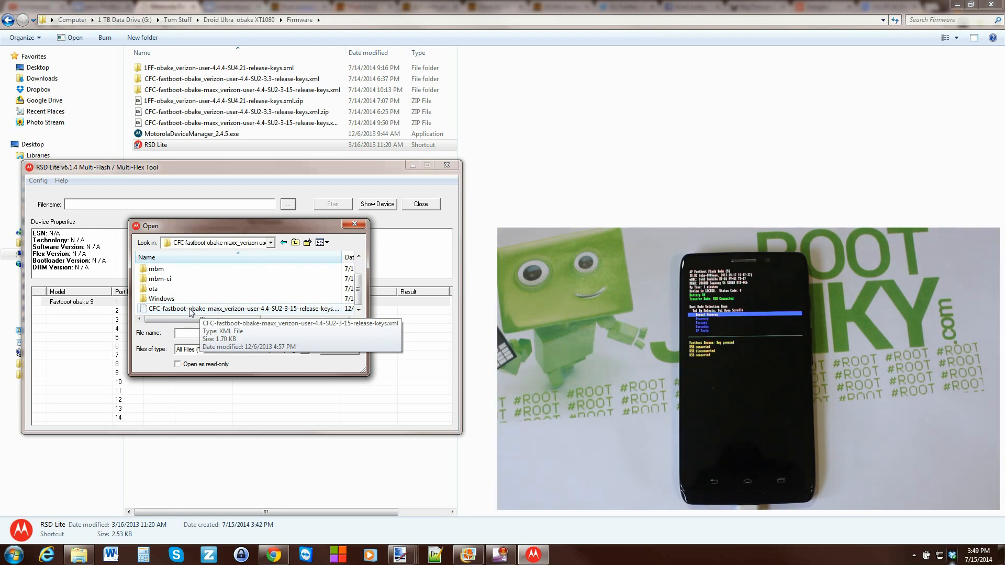
{"action": "double_click", "coordinate": [245, 308]}
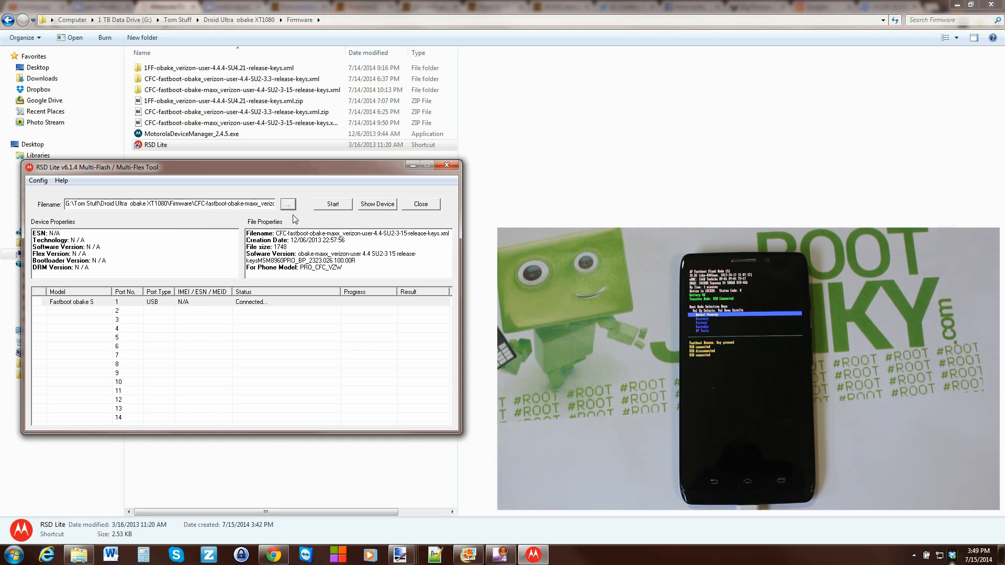
{"action": "mouse_move", "coordinate": [296, 232]}
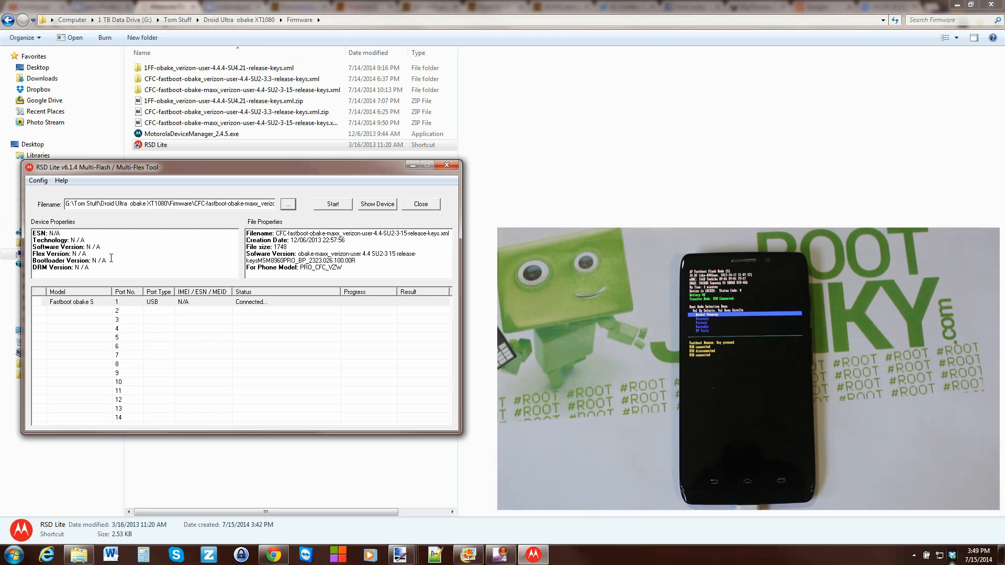
{"action": "mouse_move", "coordinate": [140, 259]}
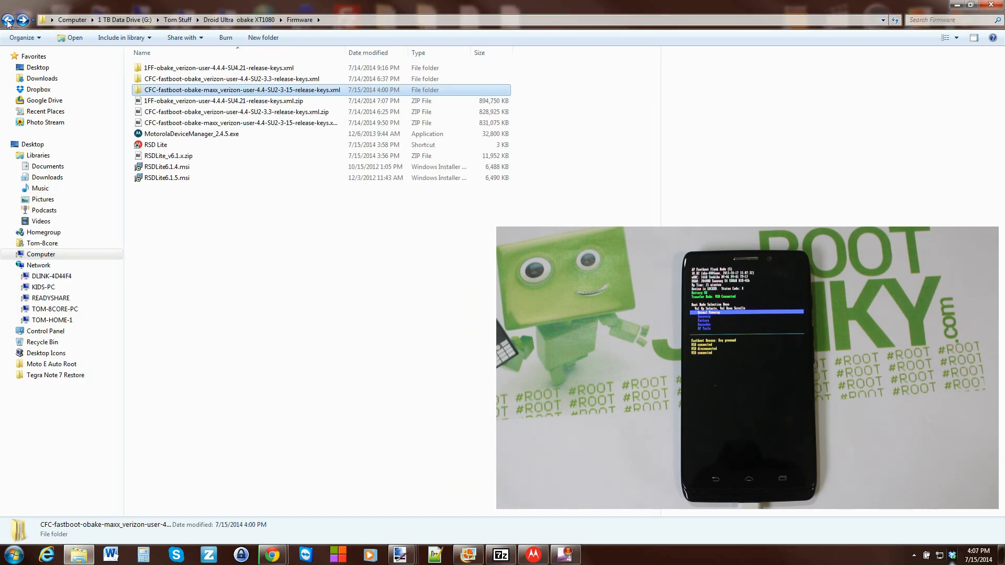
{"action": "mouse_move", "coordinate": [275, 94]}
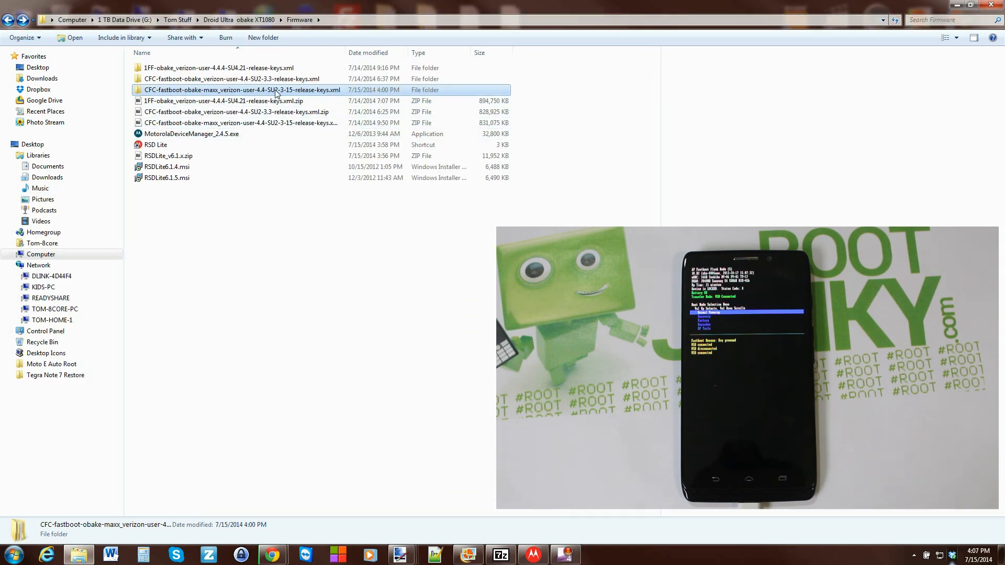
- Edit and re-save the firmware XML inside the extracted SU2-3-15 folder, then check it
{"action": "double_click", "coordinate": [242, 90]}
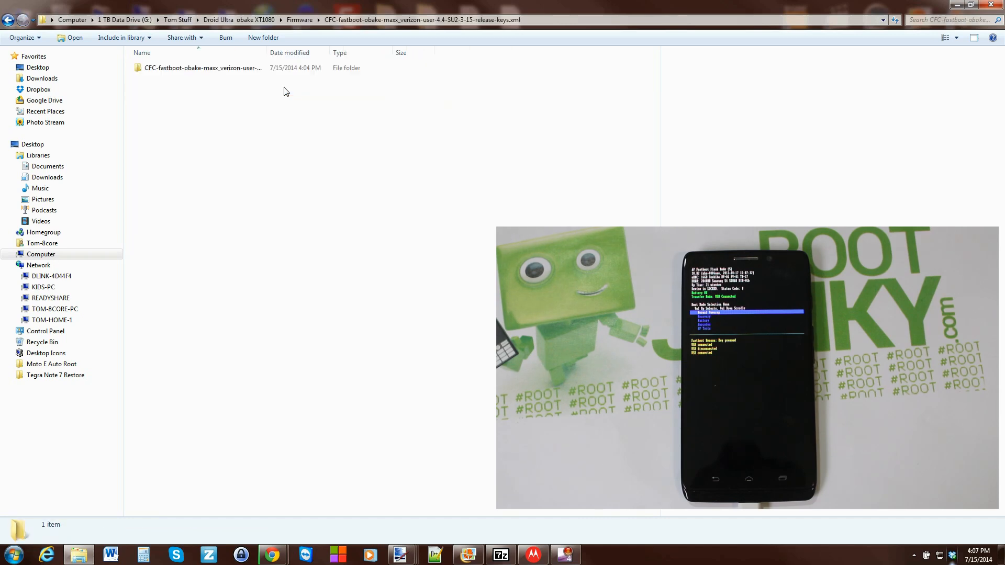
{"action": "double_click", "coordinate": [202, 67]}
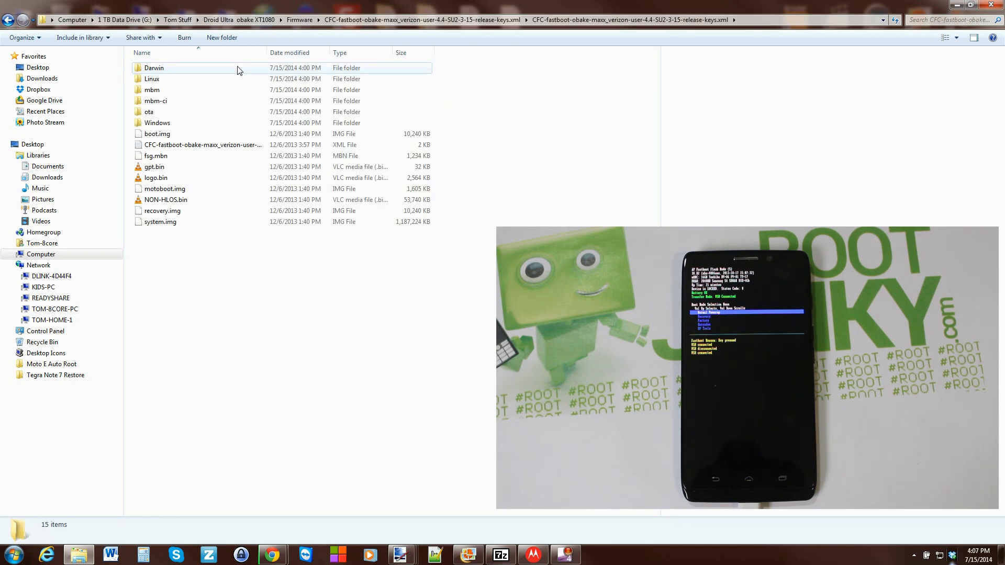
{"action": "right_click", "coordinate": [203, 144]}
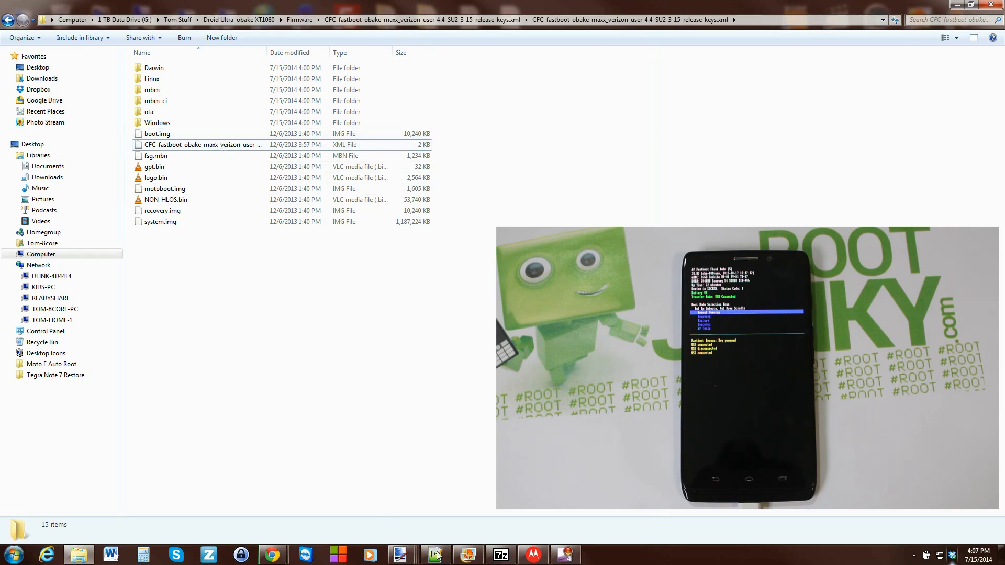
{"action": "double_click", "coordinate": [200, 144]}
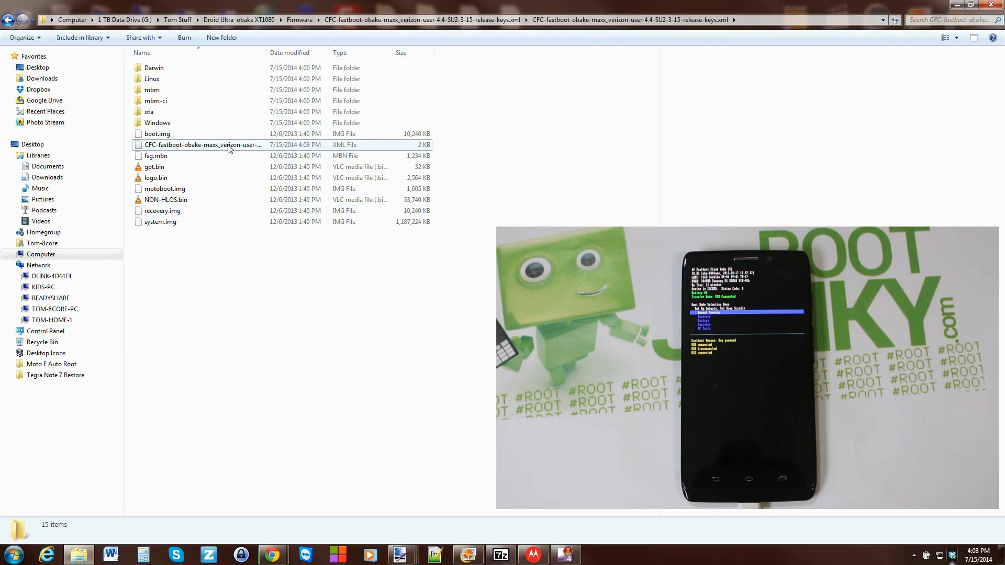
{"action": "double_click", "coordinate": [201, 145]}
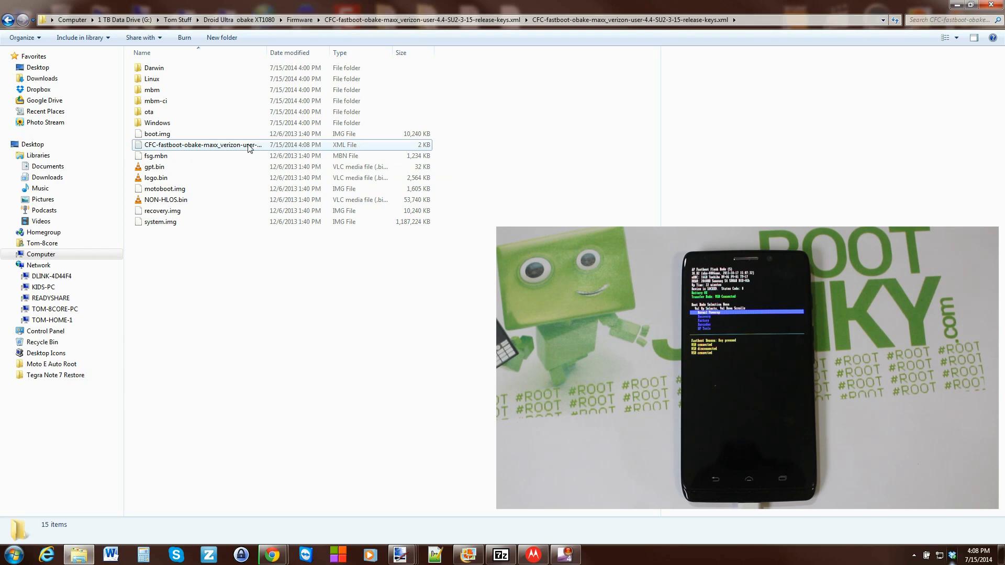
{"action": "right_click", "coordinate": [221, 144]}
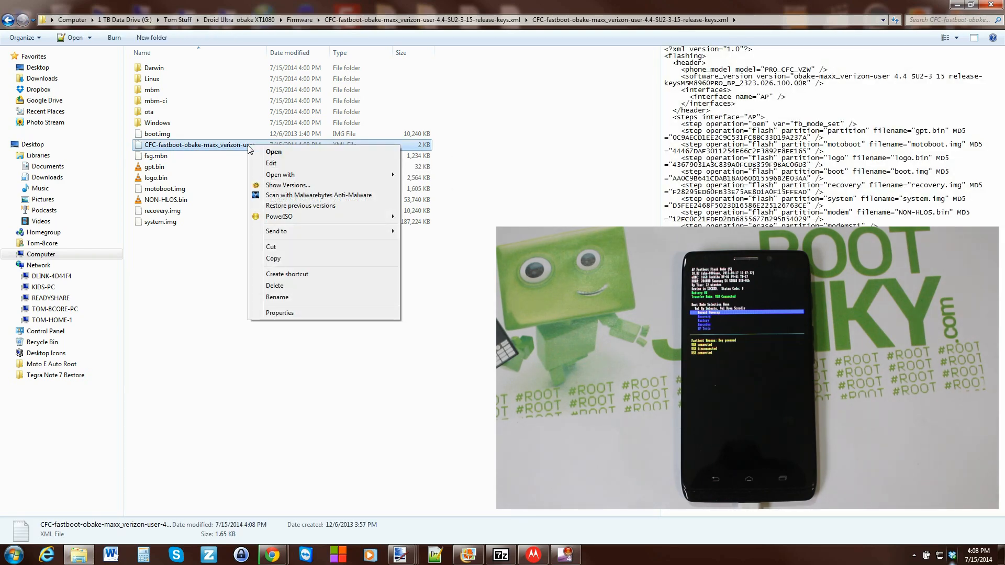
{"action": "mouse_move", "coordinate": [217, 164]}
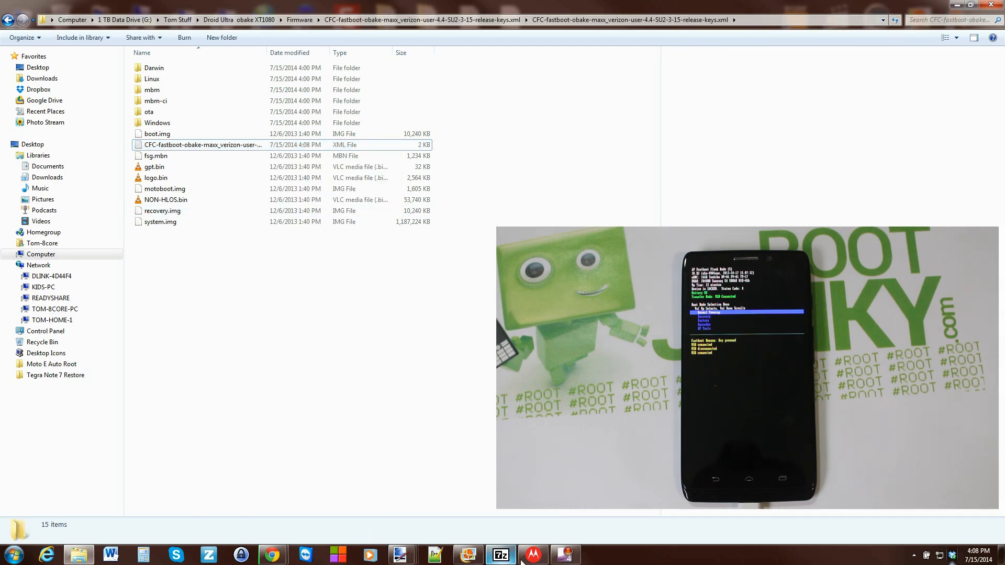
- Reload the edited firmware XML into RSD Lite, now dated 07/15/2014
{"action": "left_click", "coordinate": [533, 555]}
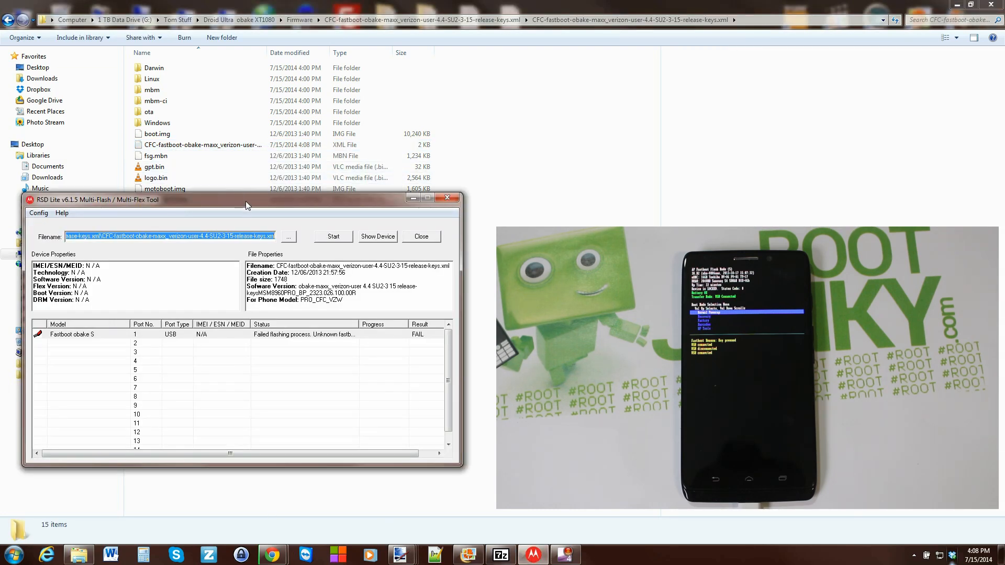
{"action": "left_click", "coordinate": [288, 237]}
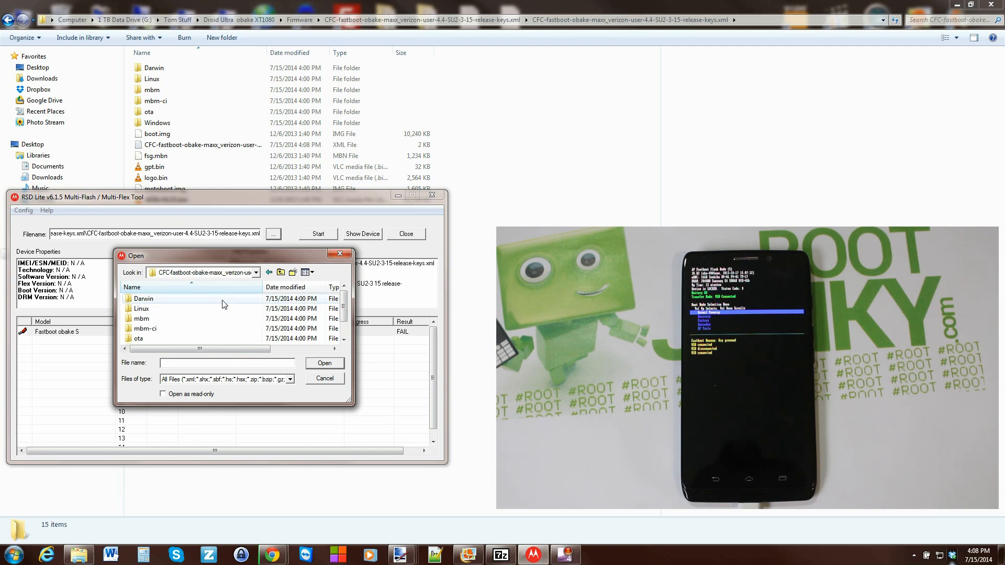
{"action": "left_click", "coordinate": [198, 338]}
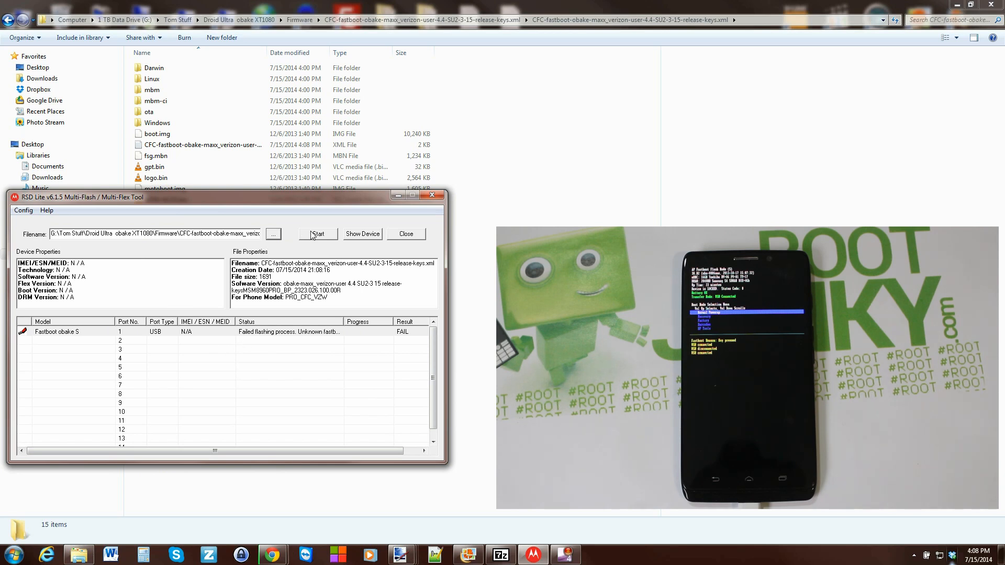
- Start flashing the SU2-3-15 firmware to the phone on port 1
{"action": "left_click", "coordinate": [318, 234]}
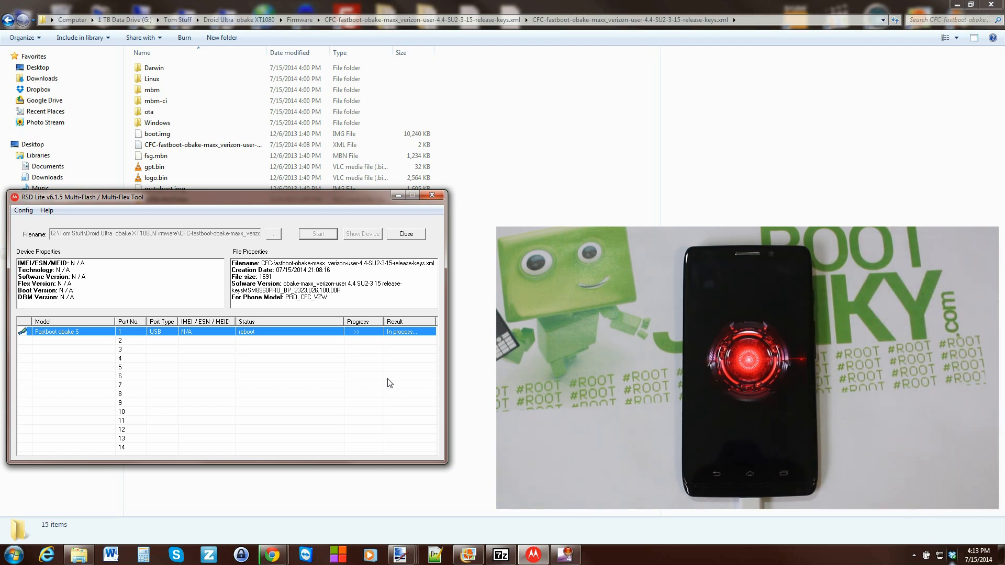
- Attempt to close RSD Lite but keep it open at the busy warning while the phone boots
{"action": "left_click", "coordinate": [405, 233]}
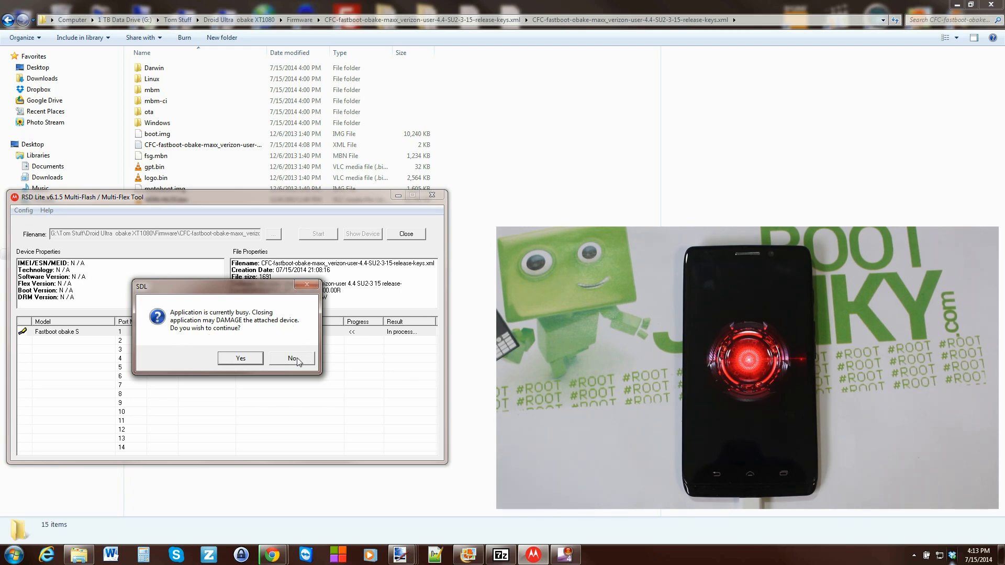
{"action": "left_click", "coordinate": [292, 358]}
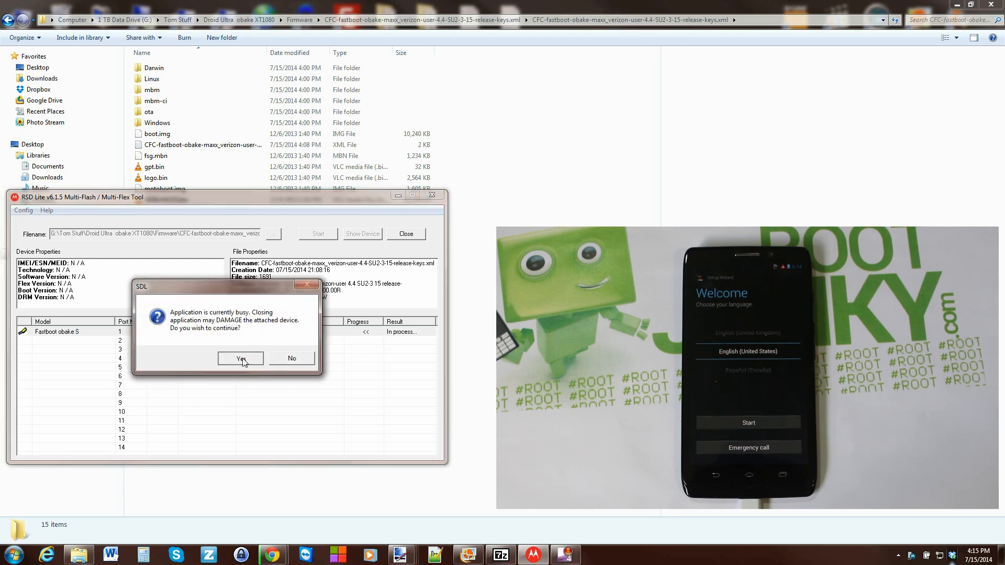
{"action": "left_click", "coordinate": [241, 358]}
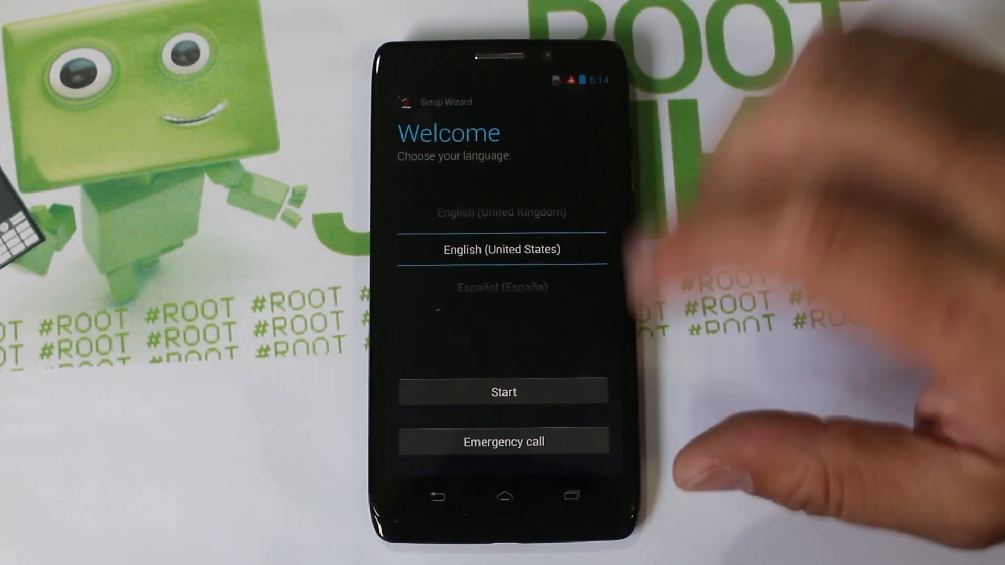
- Finish setup over the 2WIRE895 Wi-Fi network and show About phone with system version 19.5.3
{"action": "left_click", "coordinate": [504, 392]}
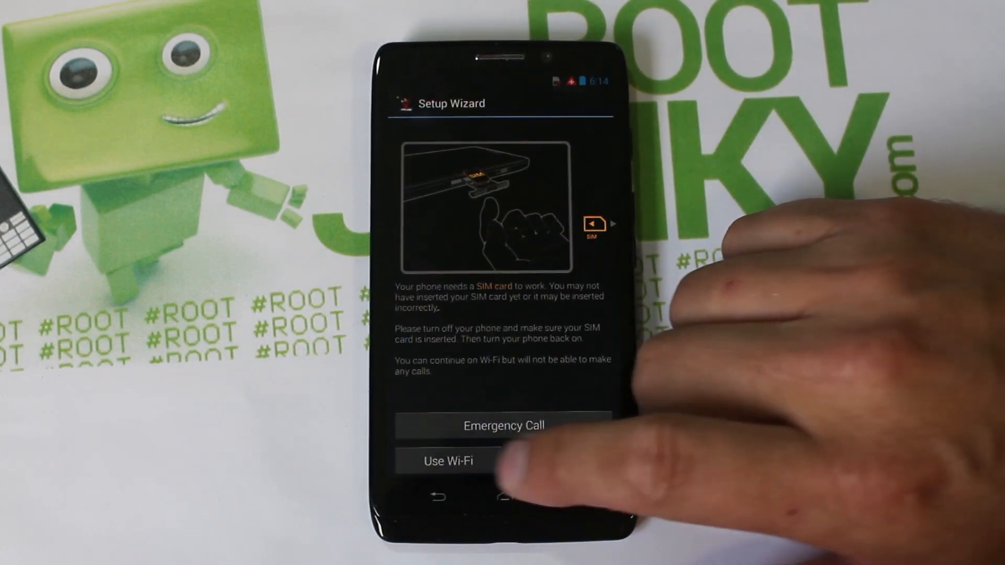
{"action": "left_click", "coordinate": [445, 461]}
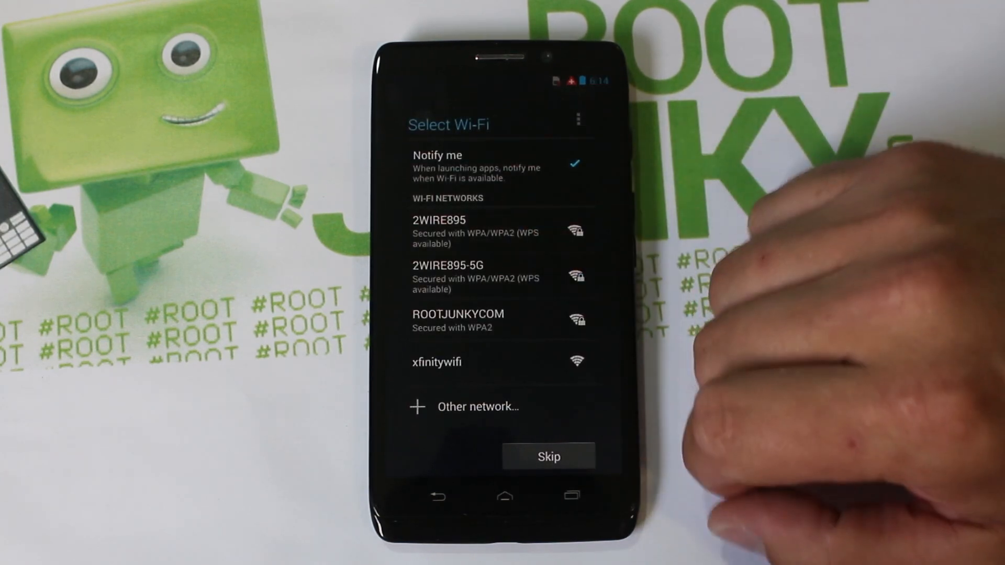
{"action": "left_click", "coordinate": [451, 230]}
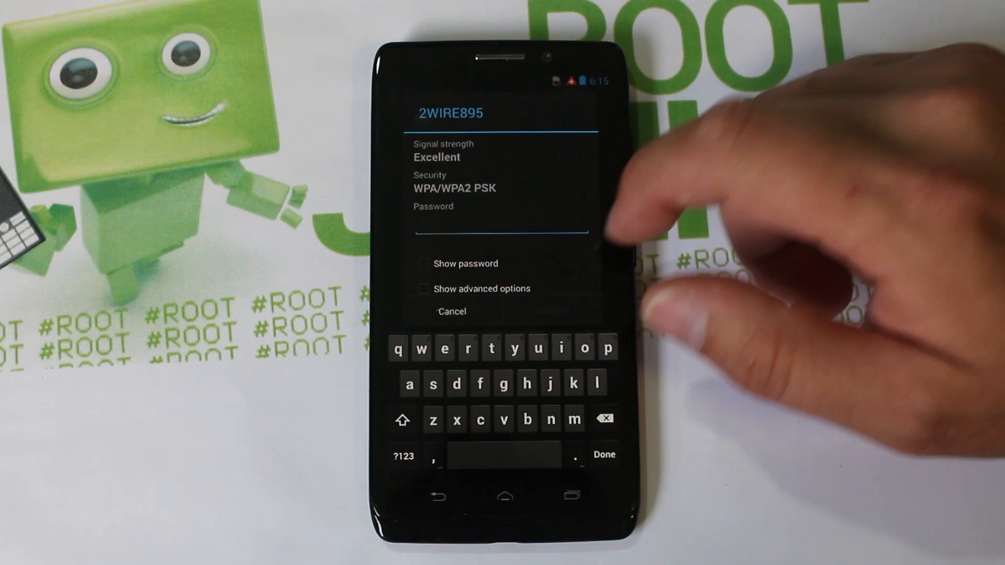
{"action": "left_click", "coordinate": [403, 455]}
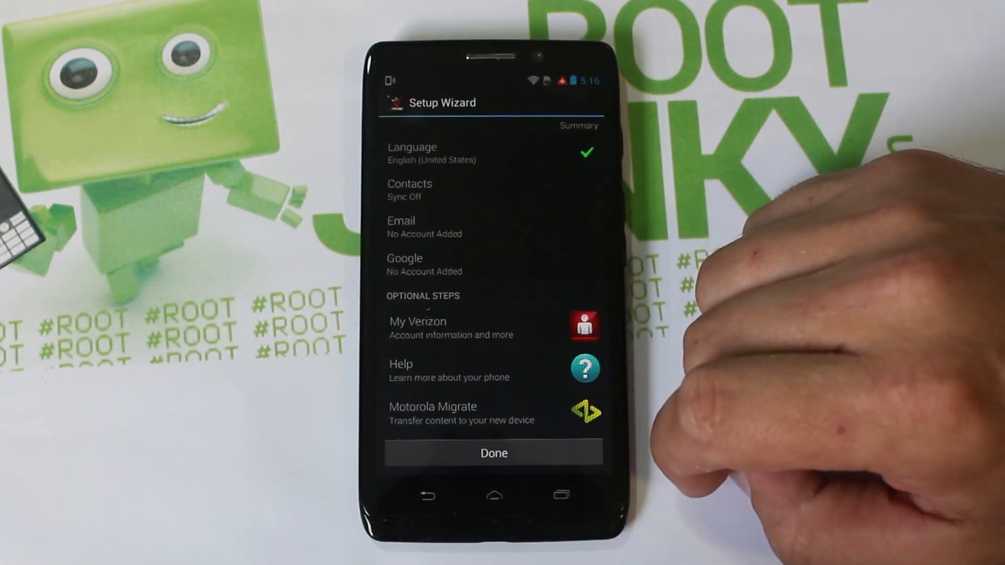
{"action": "left_click", "coordinate": [493, 453]}
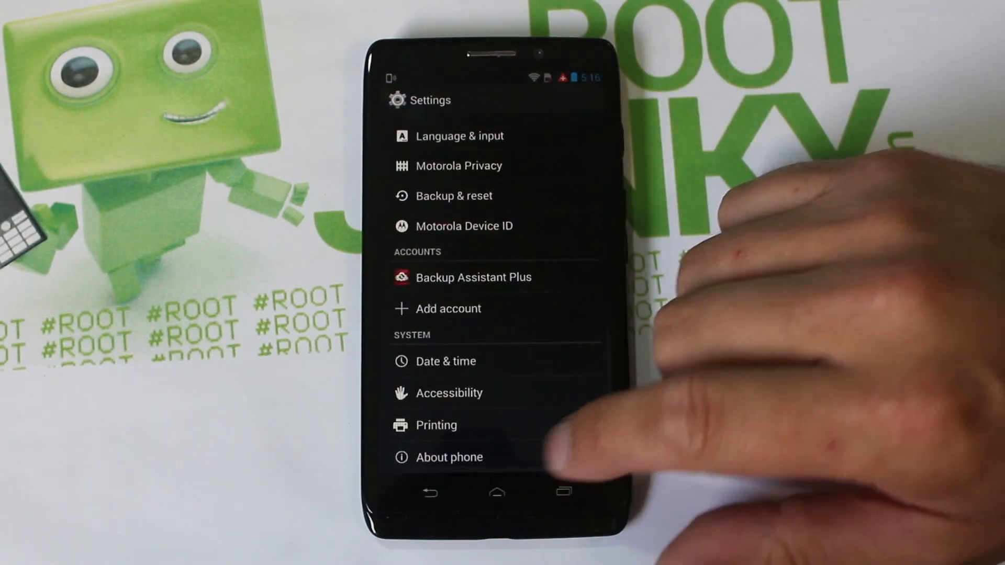
{"action": "left_click", "coordinate": [449, 457]}
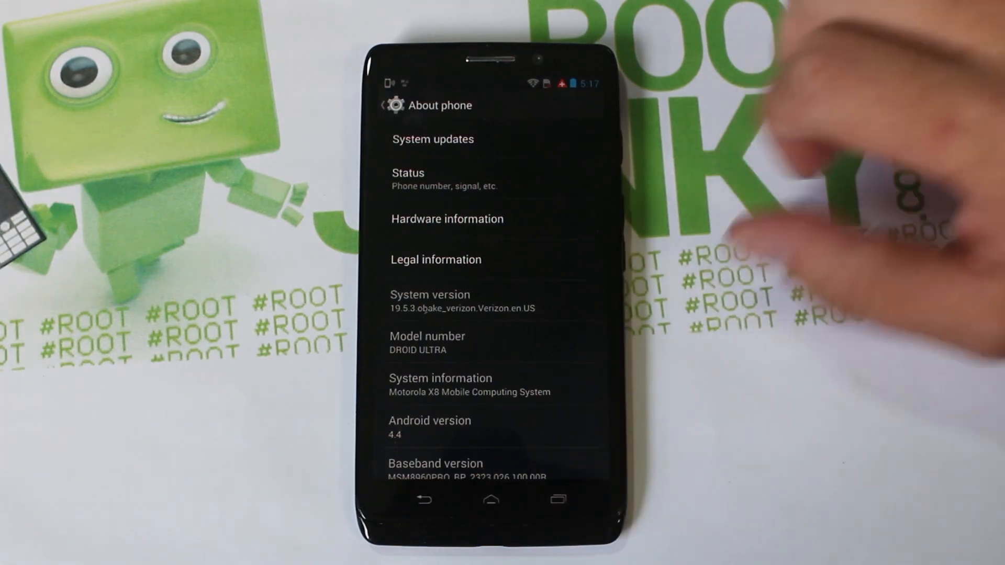
- Return to the home screen after confirming system version 19.5.3 on Android 4.4
{"action": "left_click", "coordinate": [490, 500]}
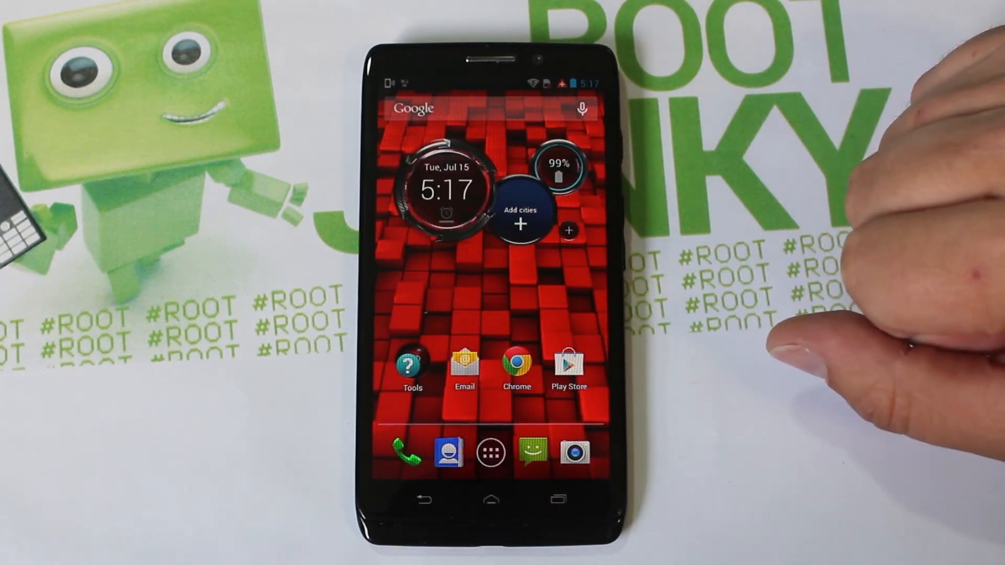